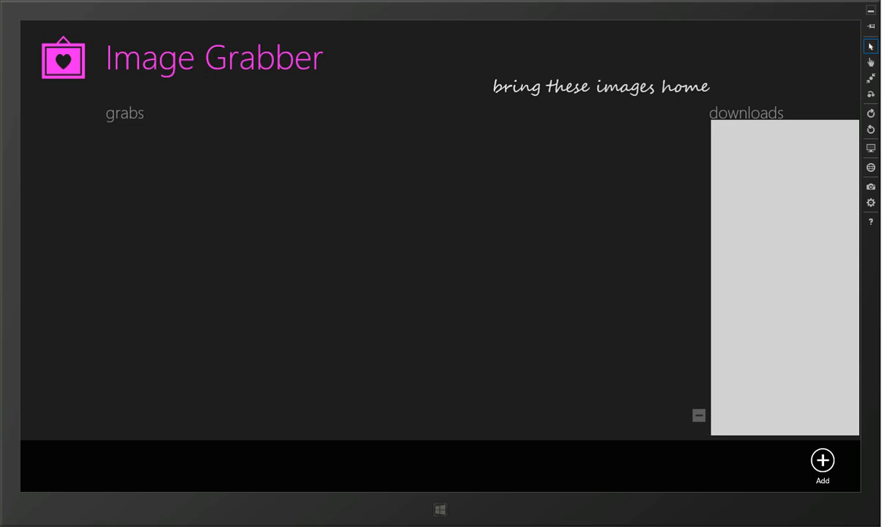
click(822, 459)
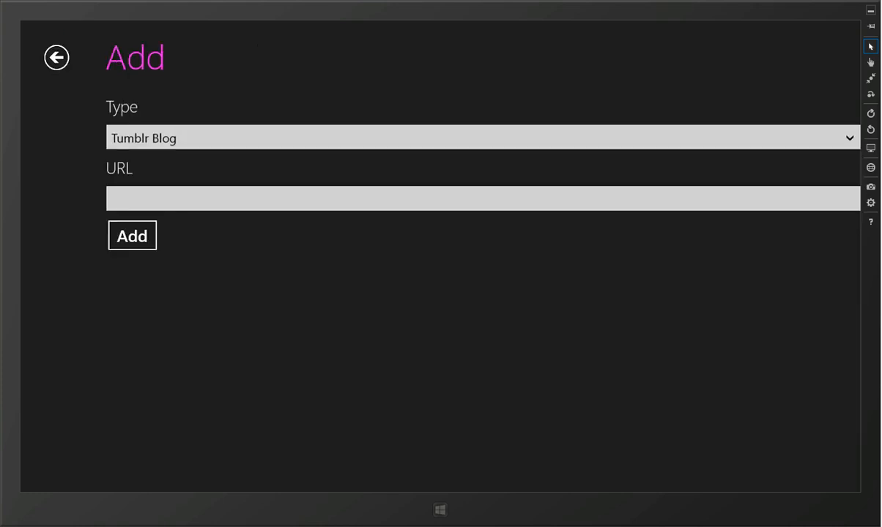
click(476, 143)
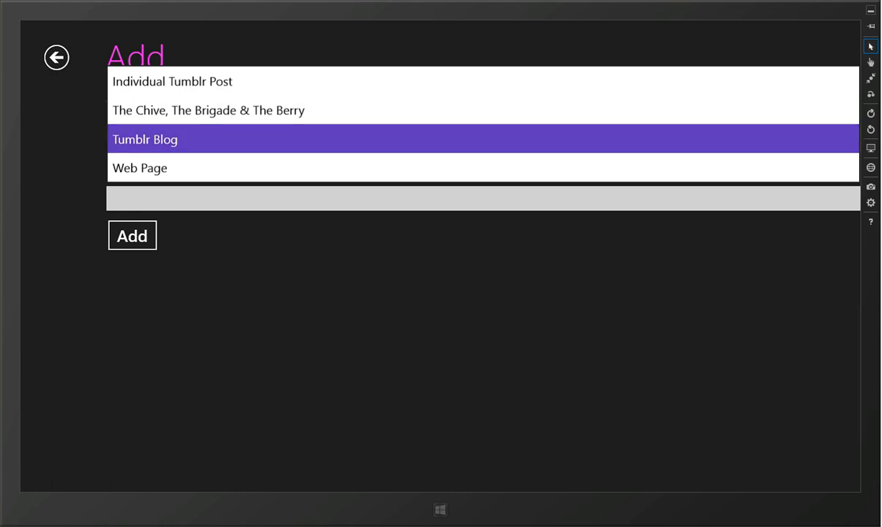
click(145, 139)
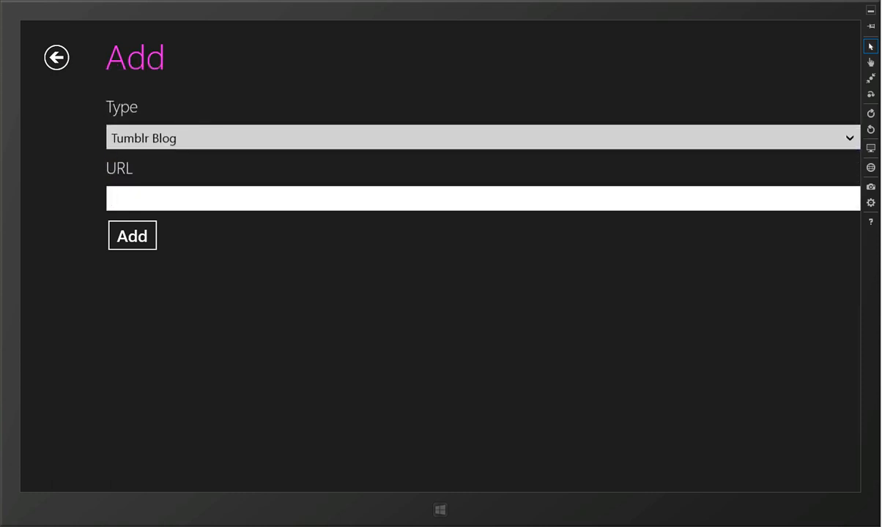
text(http://porn.serverbear.com/)
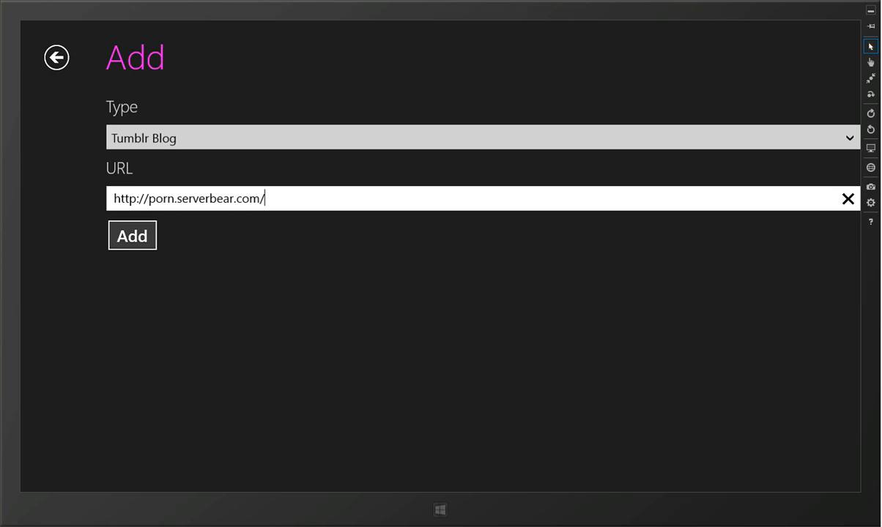
Step: Create the blog grab, then browse a few images full size and return to the gallery
click(132, 236)
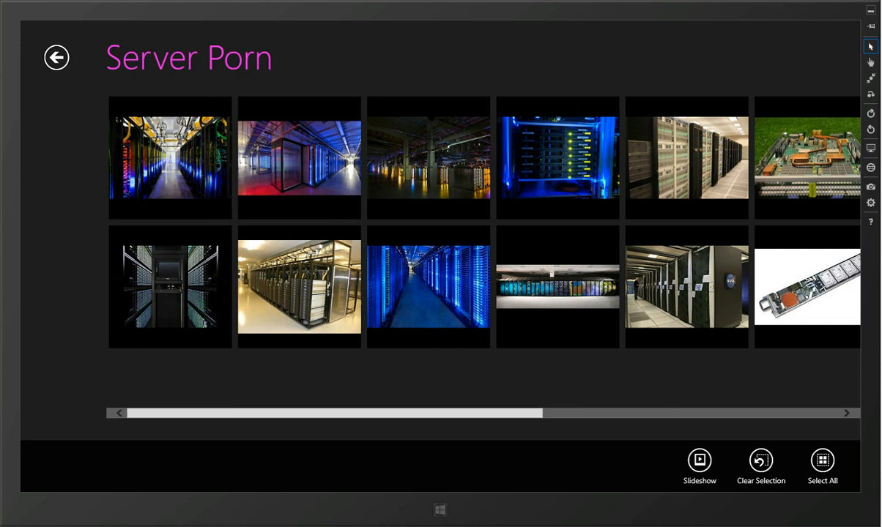
click(557, 285)
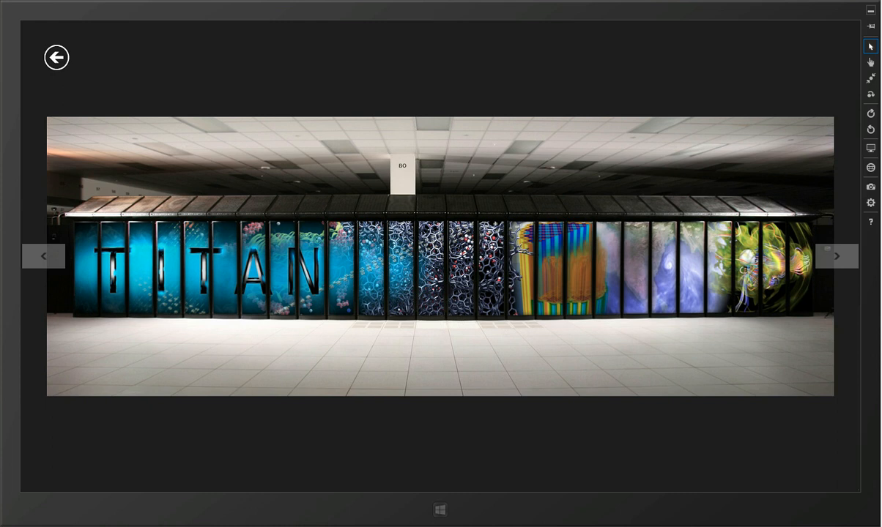
click(836, 256)
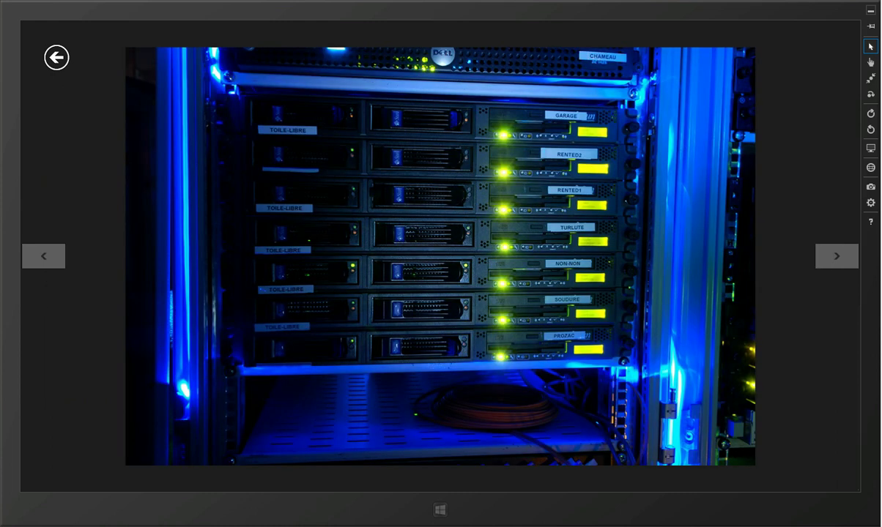
click(837, 256)
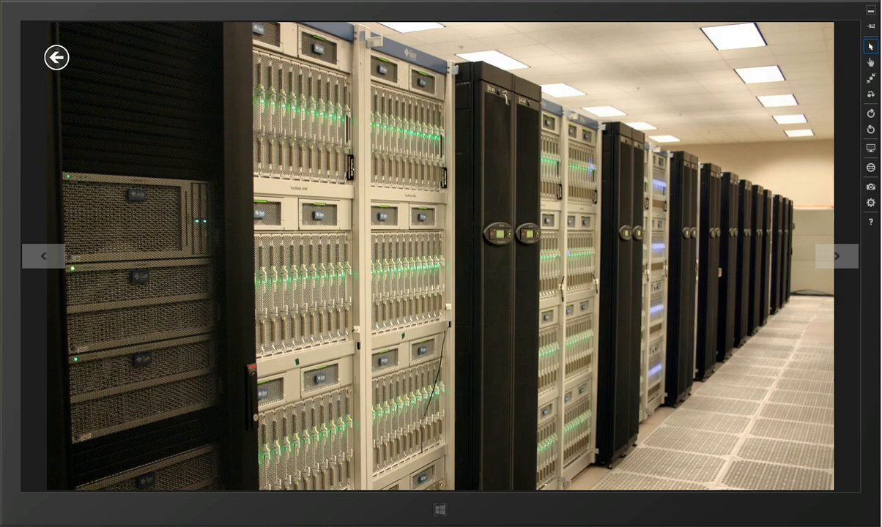
click(57, 57)
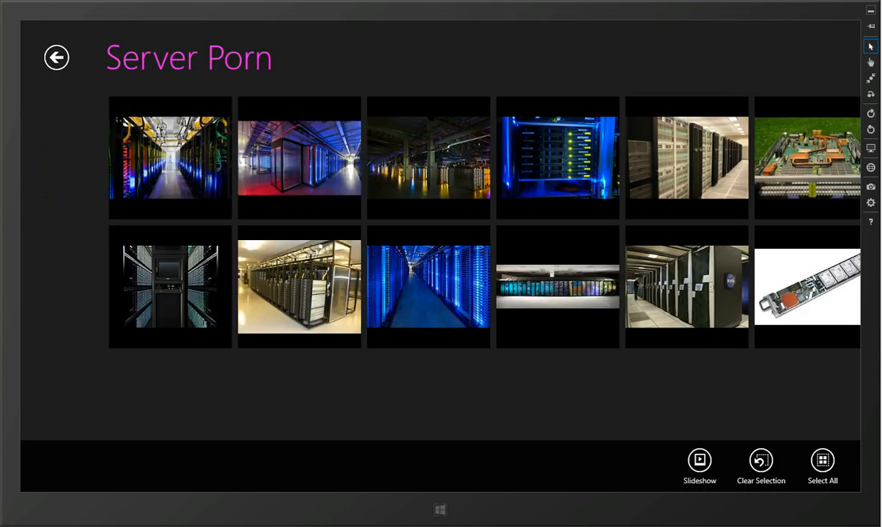
click(170, 158)
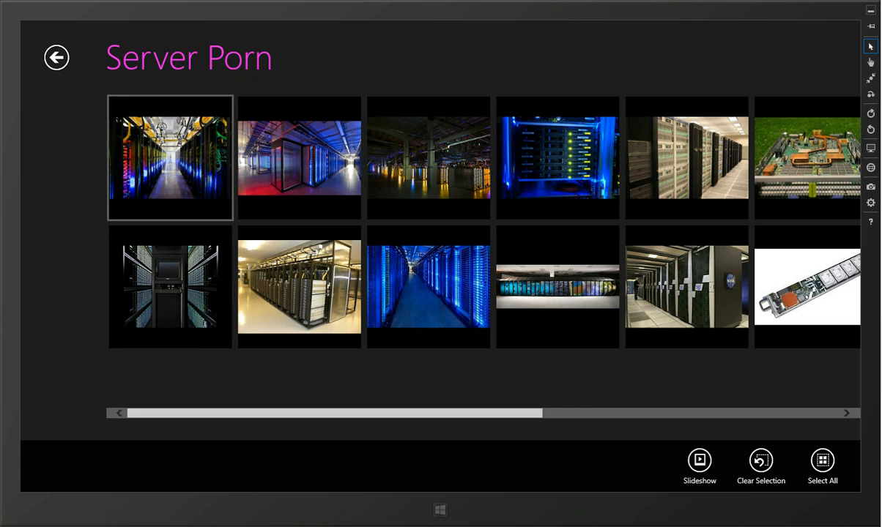
click(299, 289)
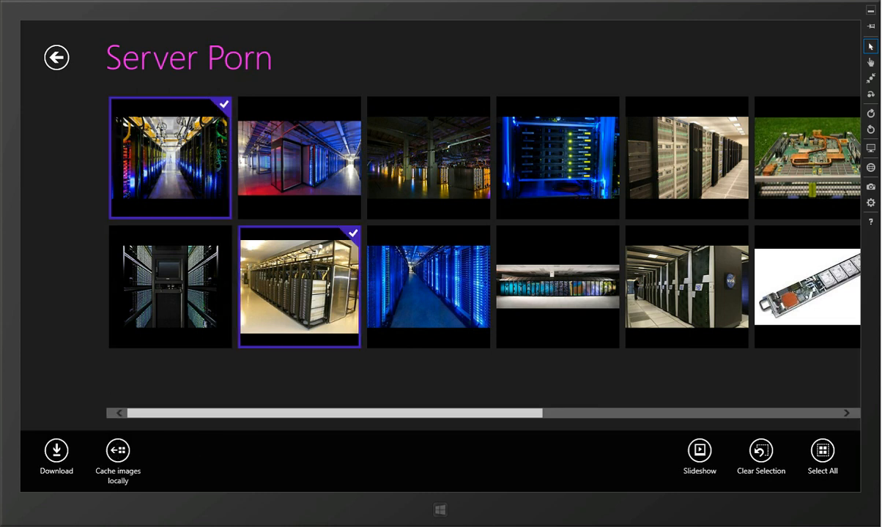
click(429, 288)
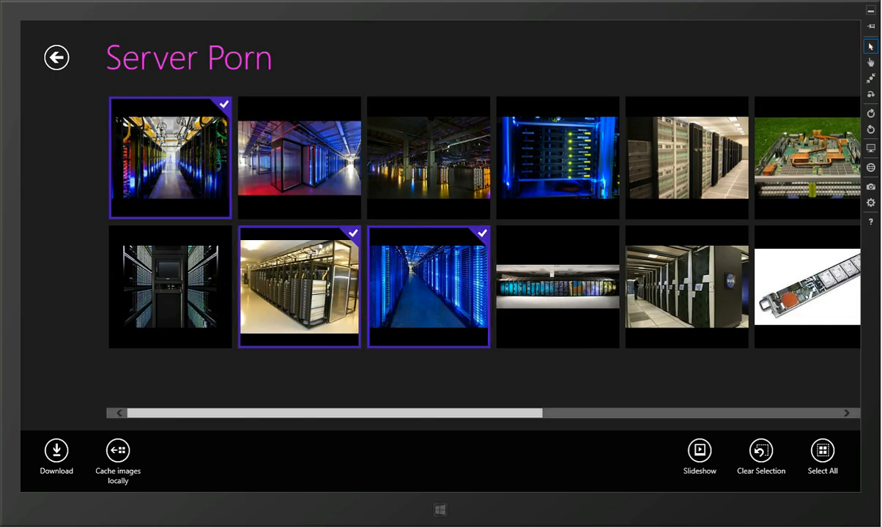
click(760, 449)
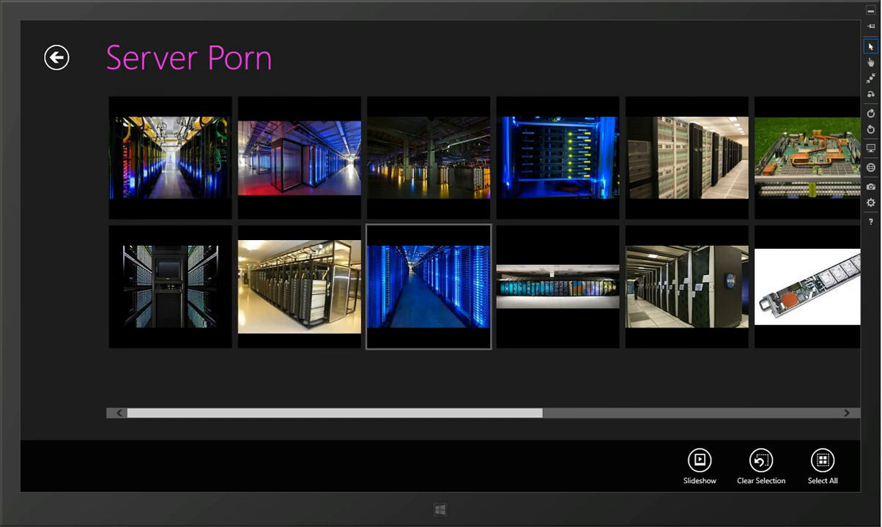
click(821, 460)
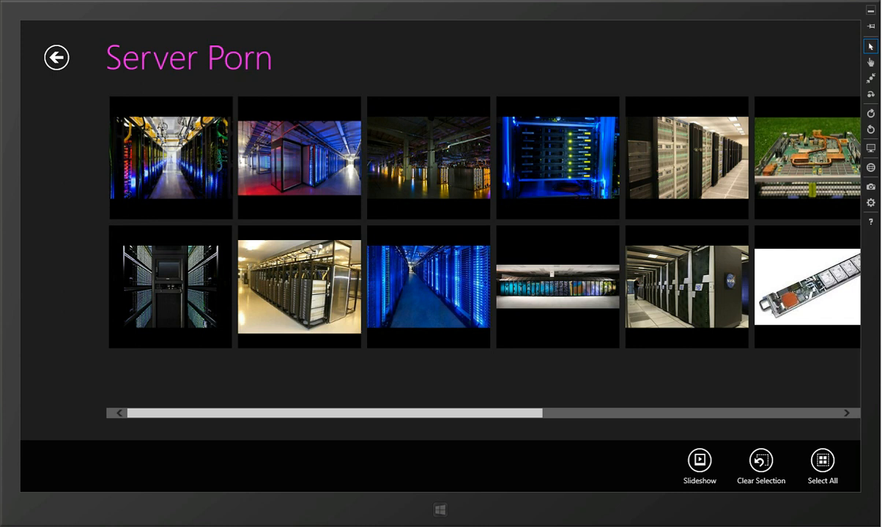
Step: Download the Server Porn grab's images into the Desktop folder
click(822, 460)
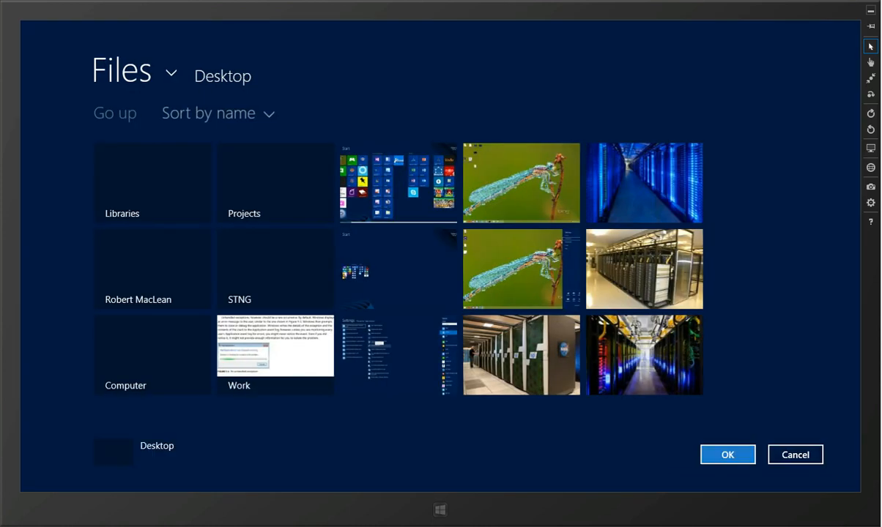
click(727, 454)
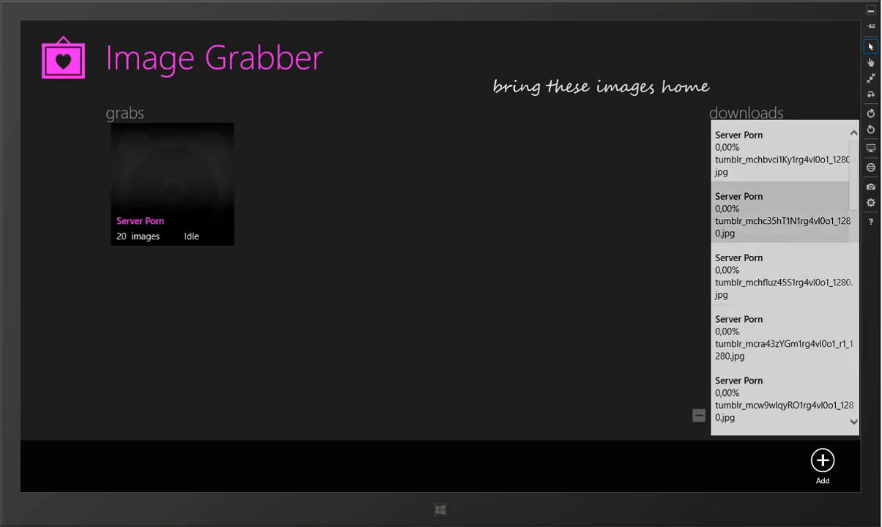
Step: Select the Server Porn grab tile and reopen its 20-photo gallery
scroll(down, 3)
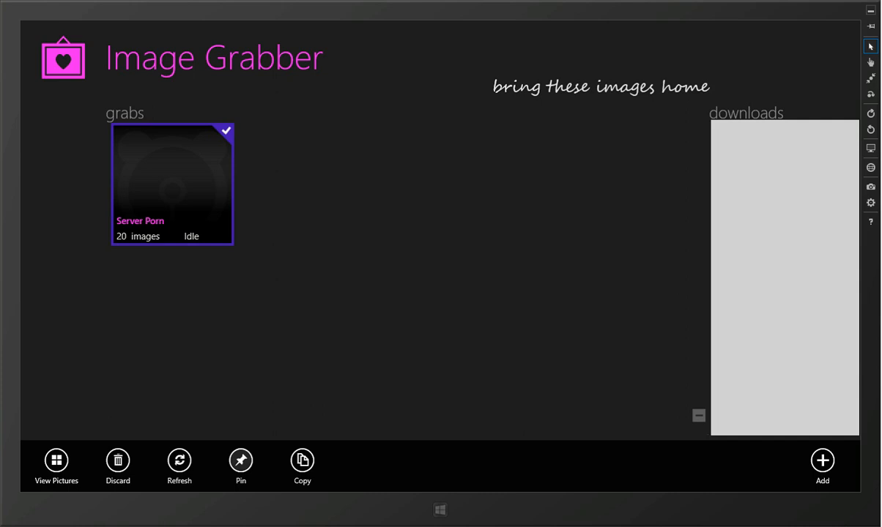
click(179, 460)
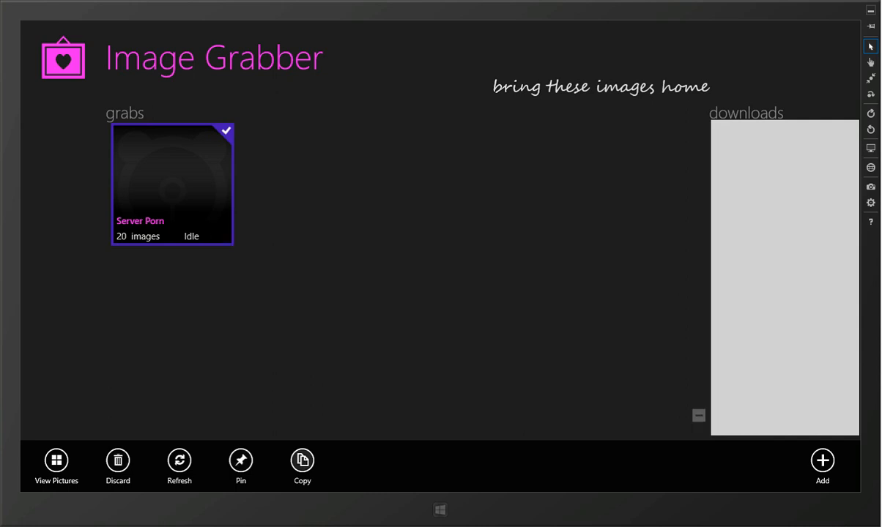
click(172, 184)
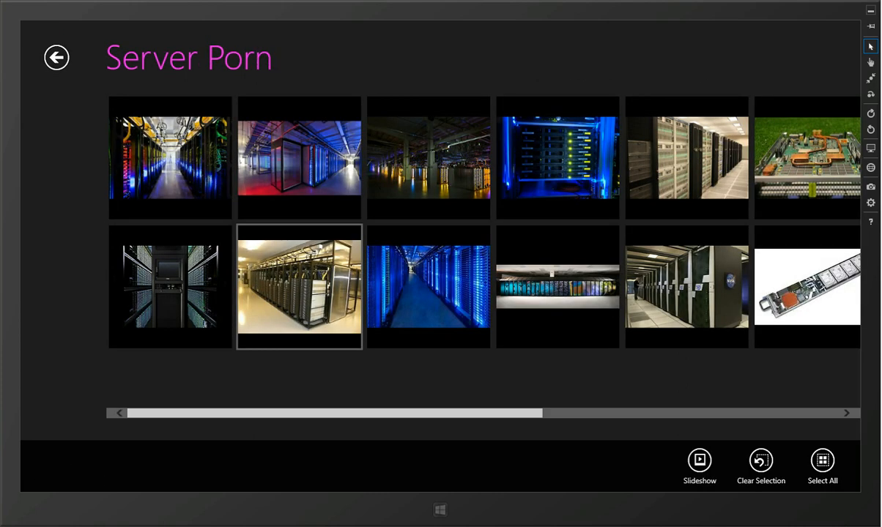
Step: Select the Titan supercomputer photo, then go back to the grabs overview
click(557, 293)
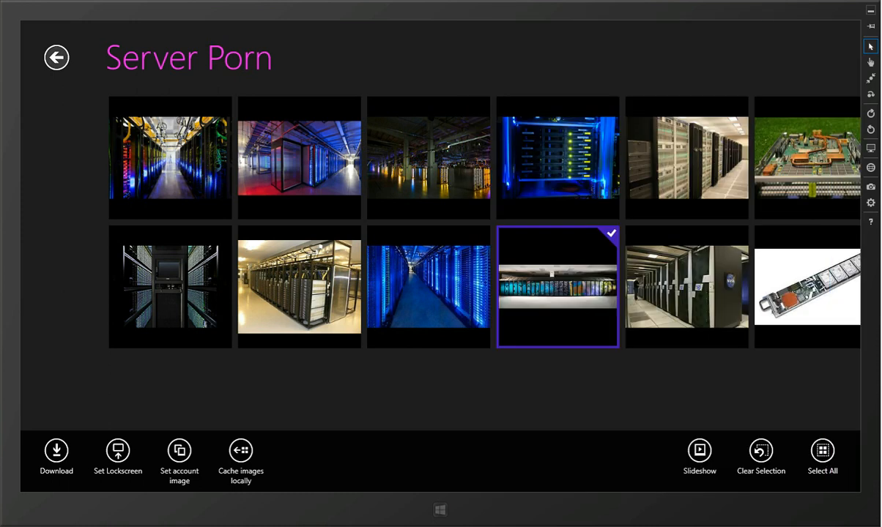
click(57, 57)
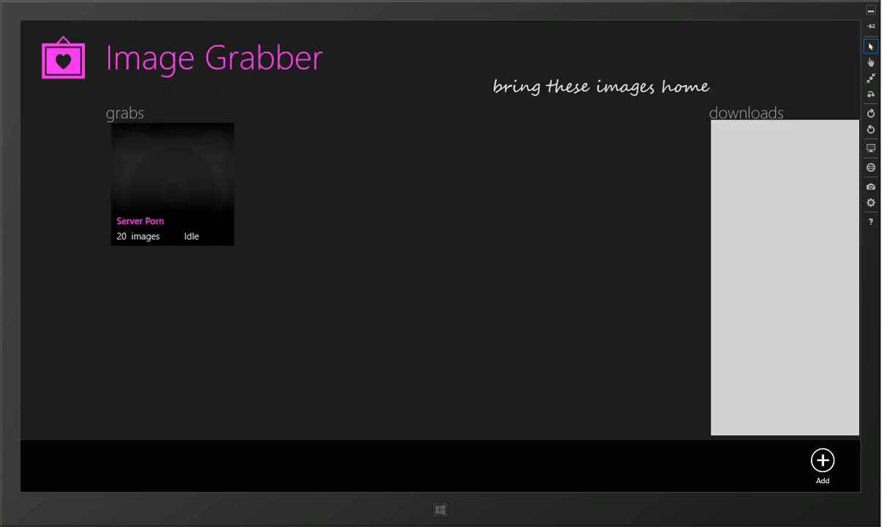